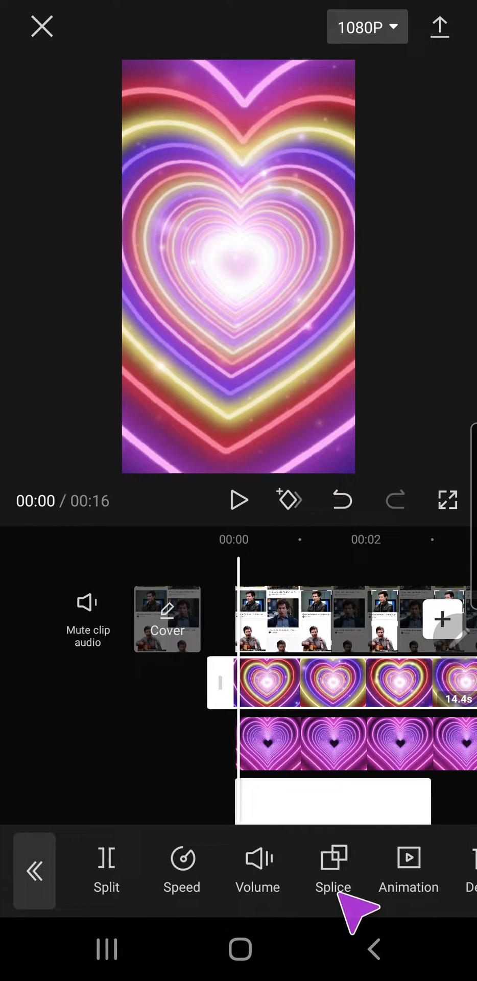
Blend the top neon heart overlay with Lighten via Splice
{"action": "left_click", "coordinate": [333, 869]}
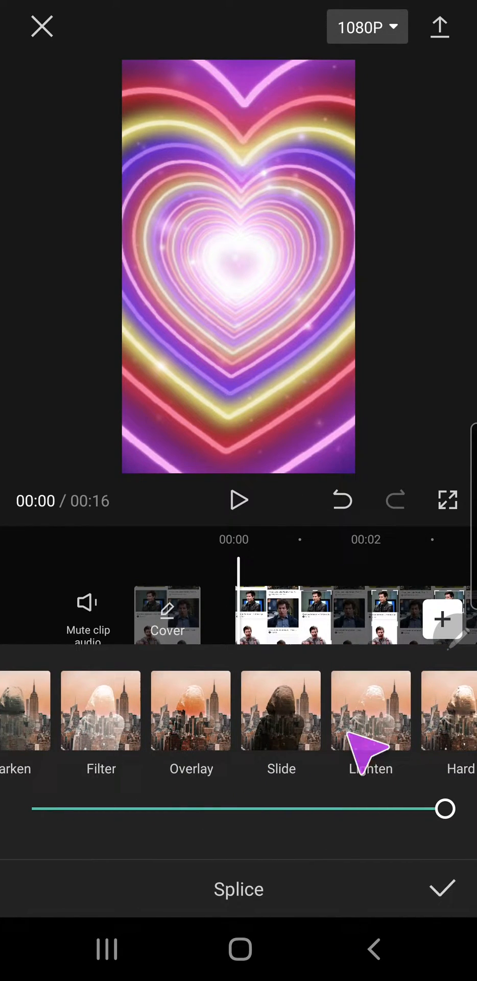
{"action": "left_click", "coordinate": [370, 709]}
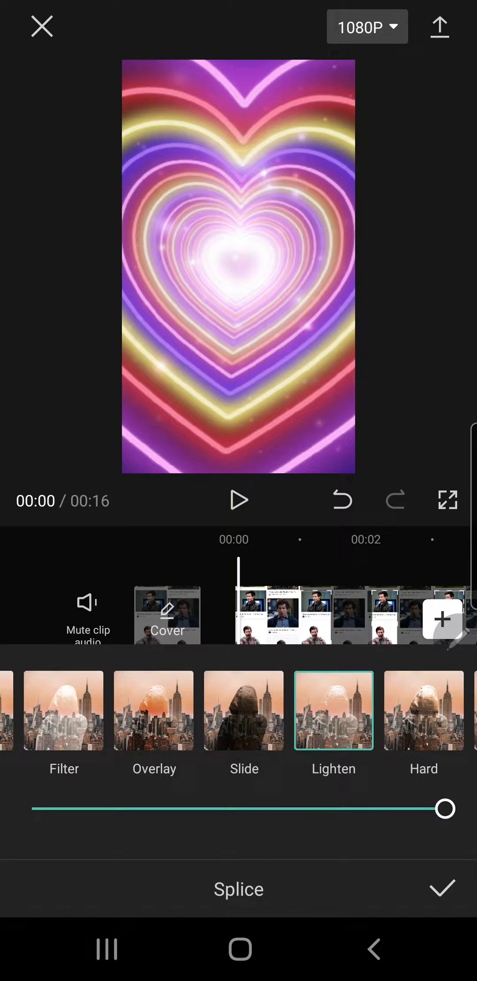
{"action": "left_click_drag", "start_coordinate": [445, 808], "coordinate": [102, 864]}
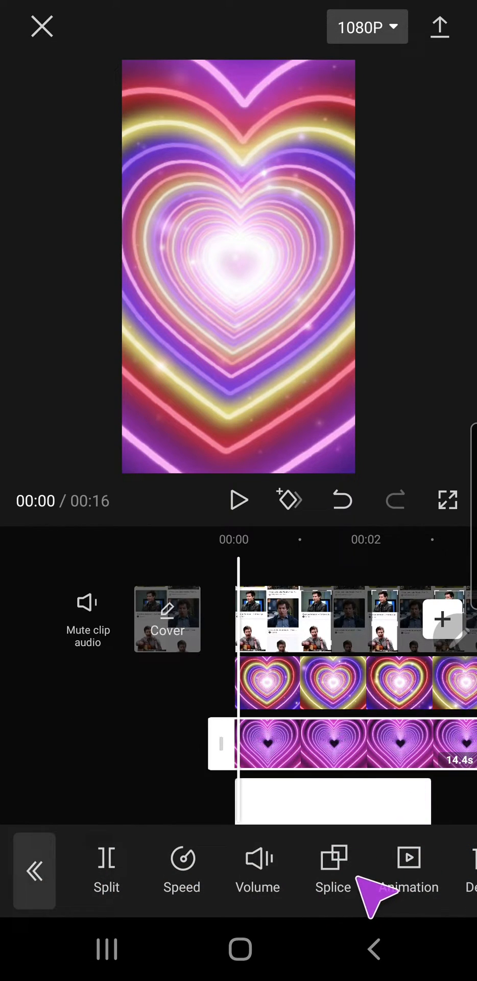
Blend the second heart overlay with Lighten at strength 84
{"action": "left_click", "coordinate": [333, 869]}
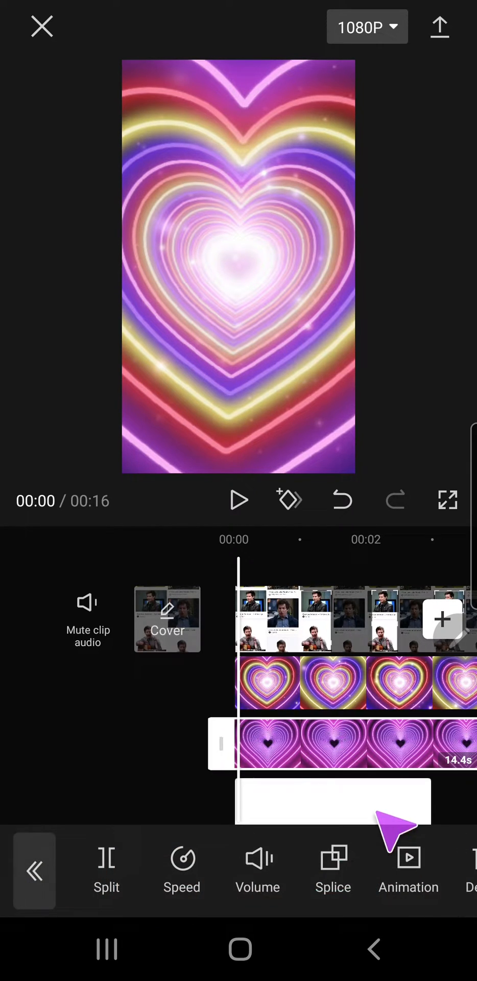
{"action": "mouse_move", "coordinate": [350, 681]}
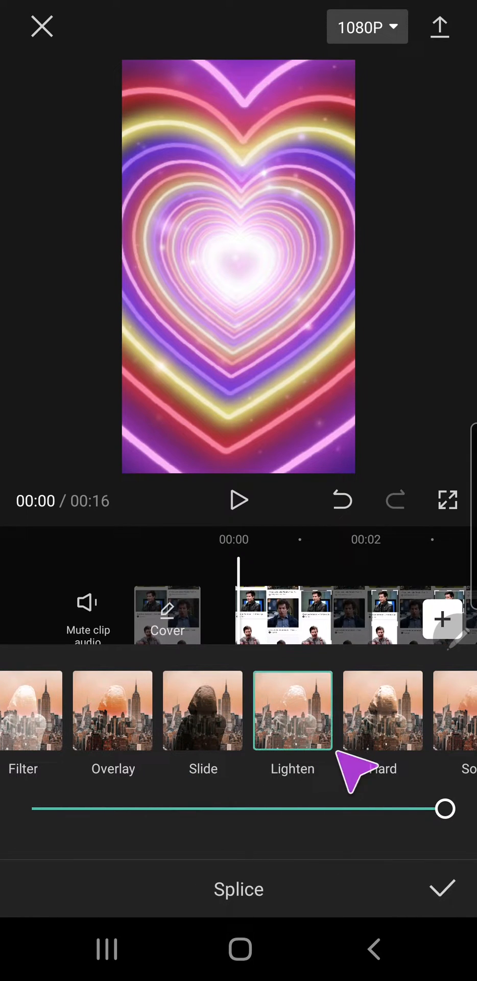
{"action": "left_click", "coordinate": [441, 889]}
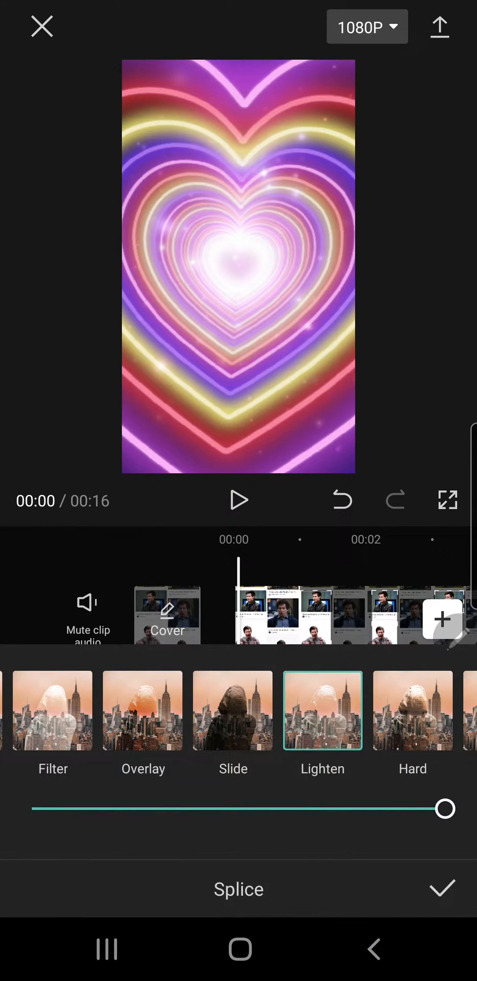
{"action": "left_click", "coordinate": [441, 888]}
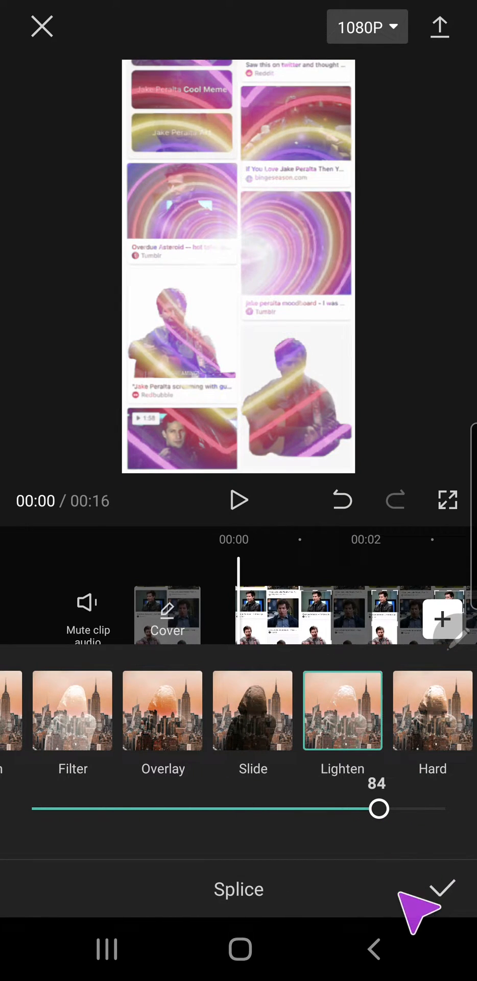
Confirm the blend and export the finished 16-second heart overlay video
{"action": "left_click", "coordinate": [440, 888]}
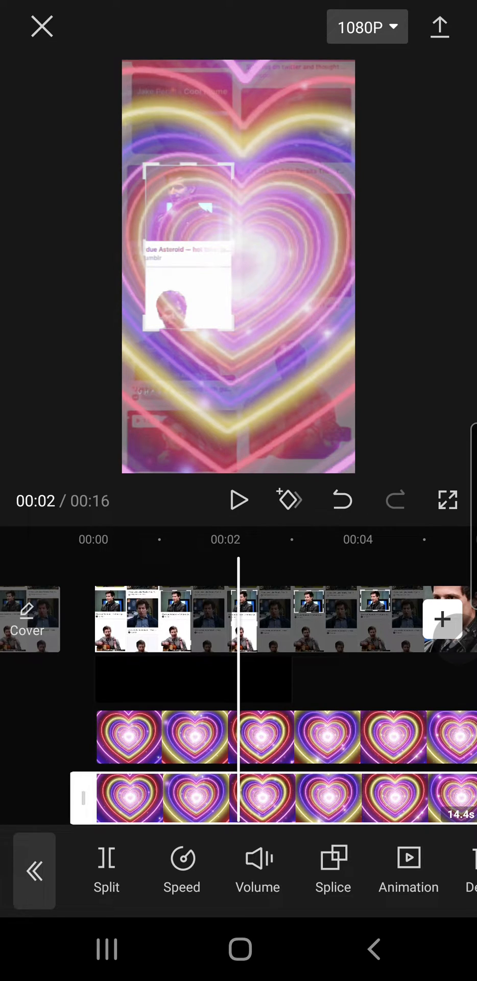
{"action": "left_click", "coordinate": [439, 27]}
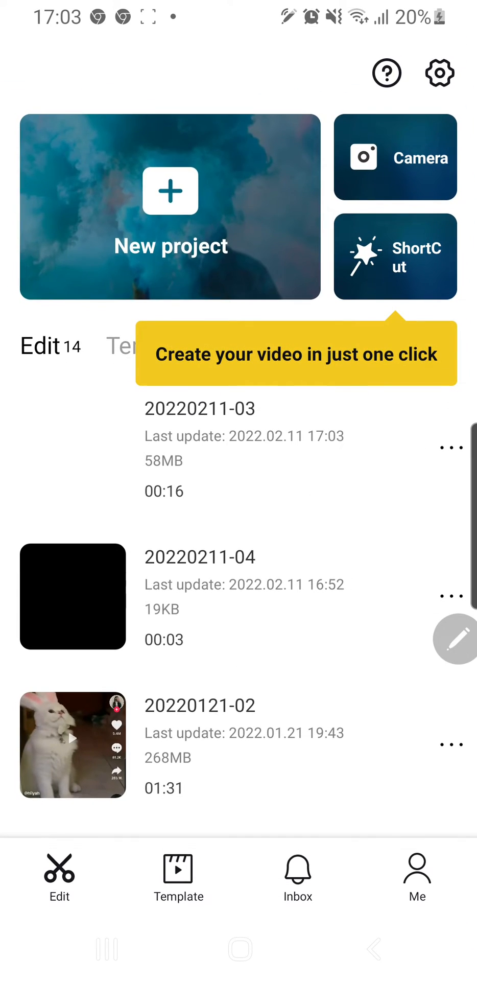
Start a new project with the exported screenshot video and go to Stock videos
{"action": "left_click", "coordinate": [170, 191]}
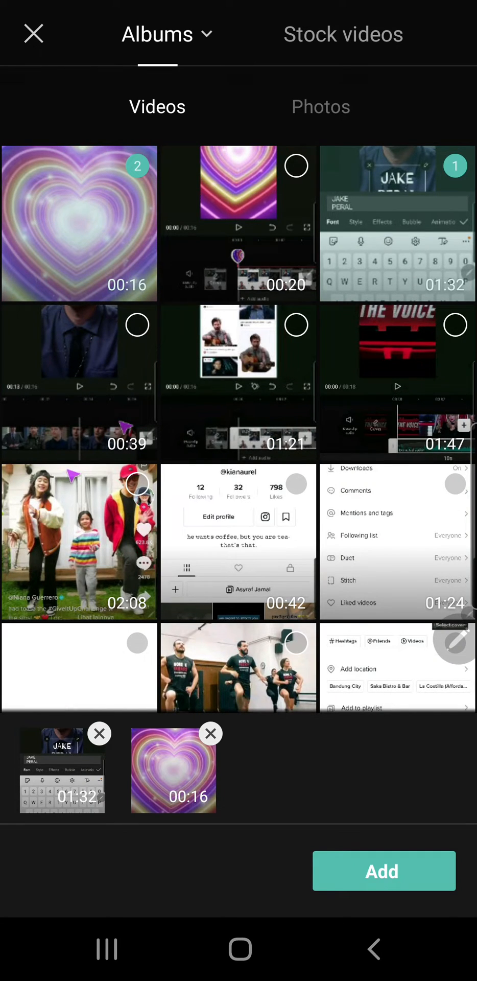
{"action": "left_click", "coordinate": [383, 870]}
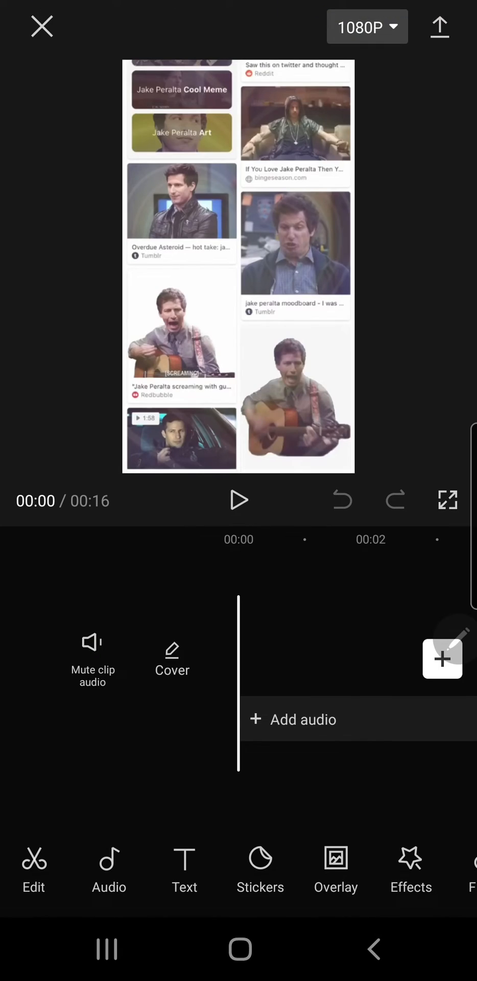
{"action": "left_click", "coordinate": [442, 658]}
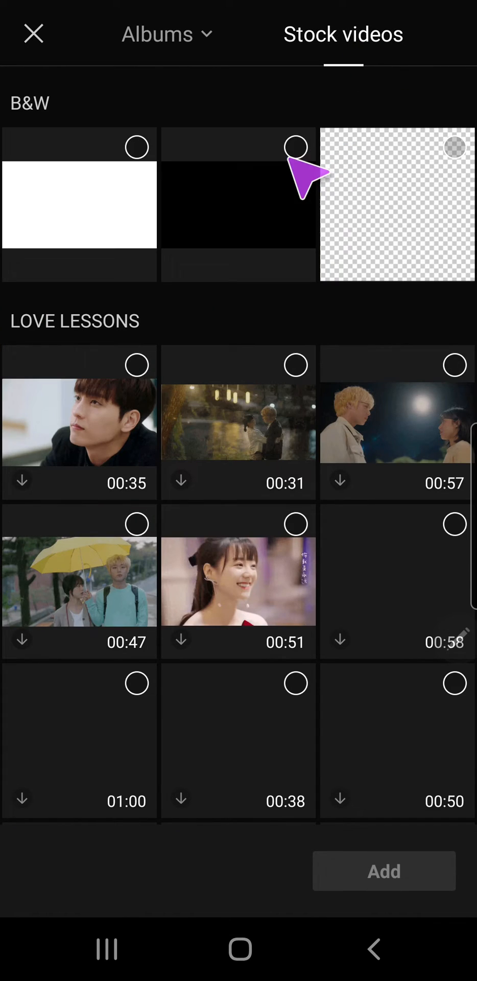